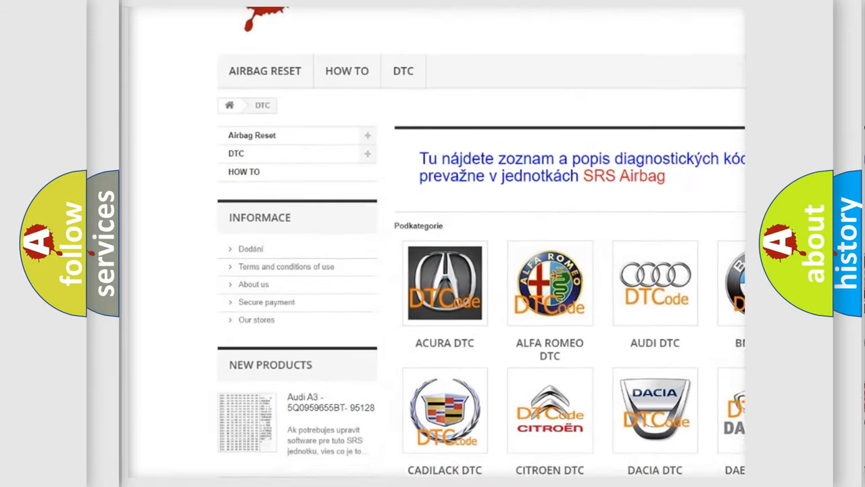
pyautogui.scroll(-3)
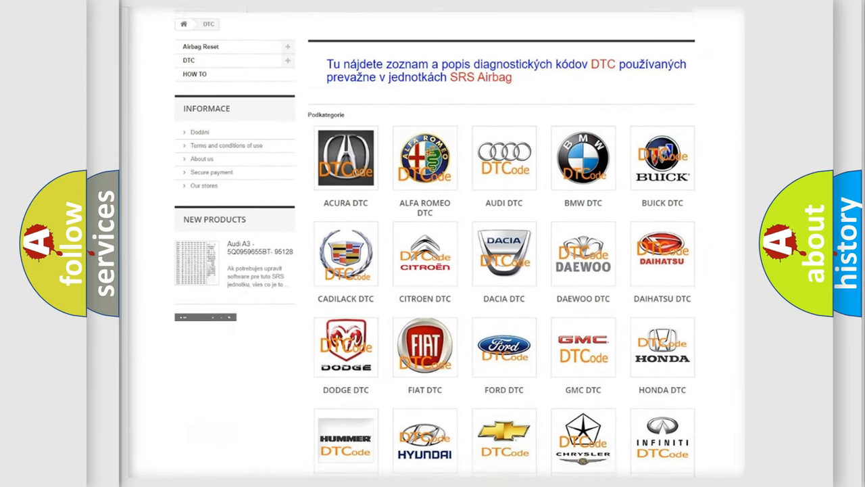
pyautogui.scroll(-3)
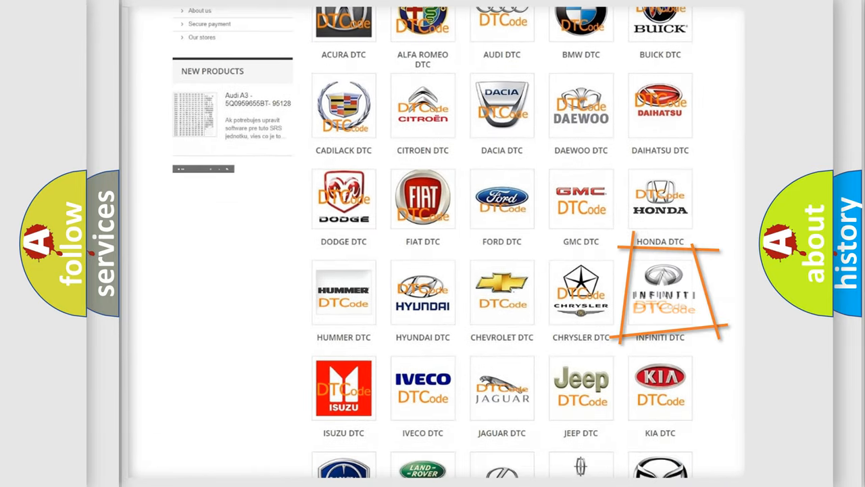